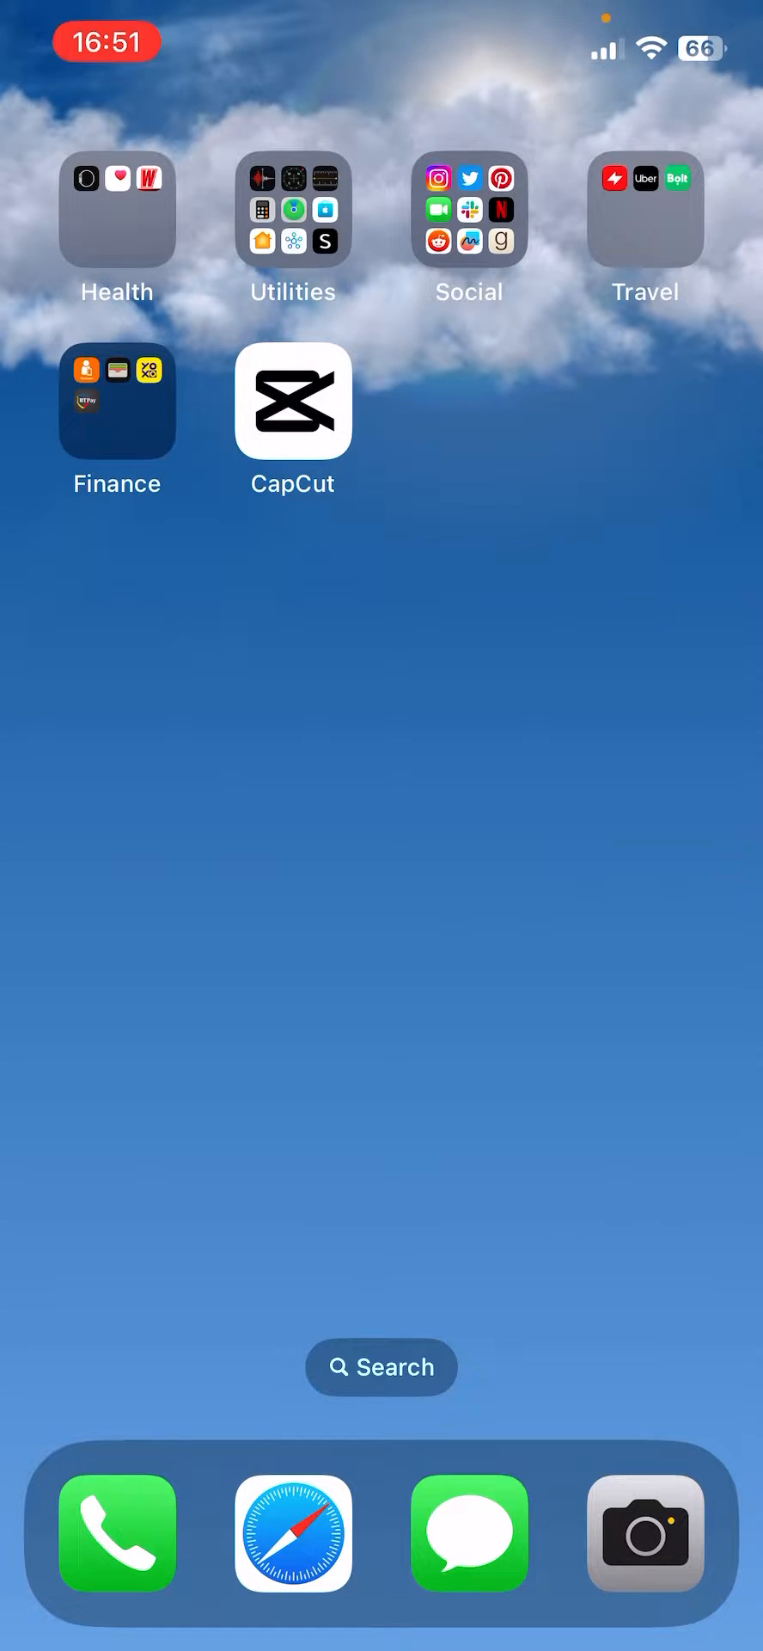
Launch CapCut from the home screen to show the local projects list
click(292, 402)
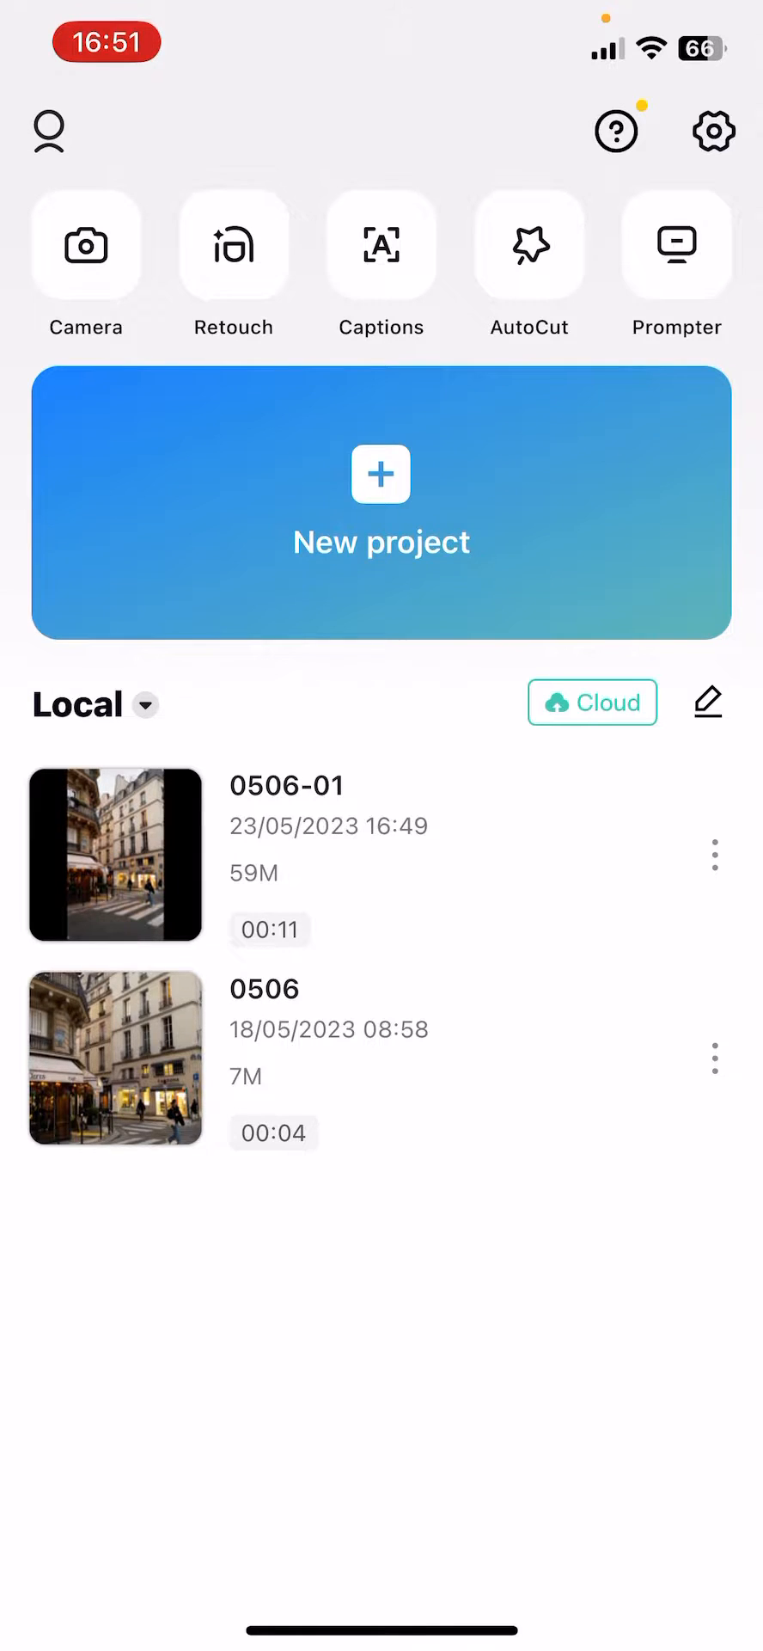
Open the 0506-01 project so its Paris street clip loads in the editor
click(381, 504)
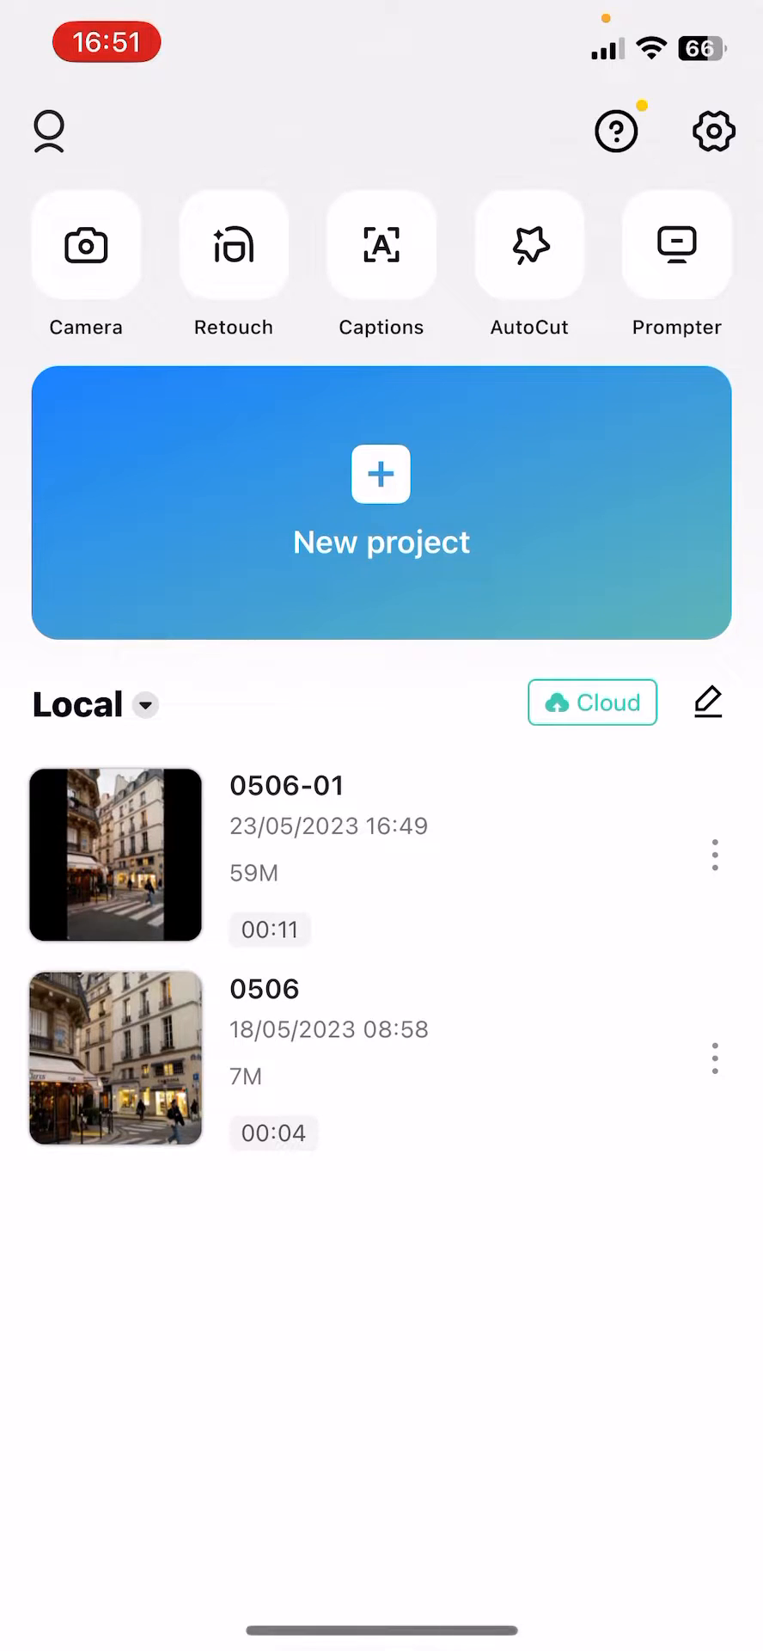
click(115, 857)
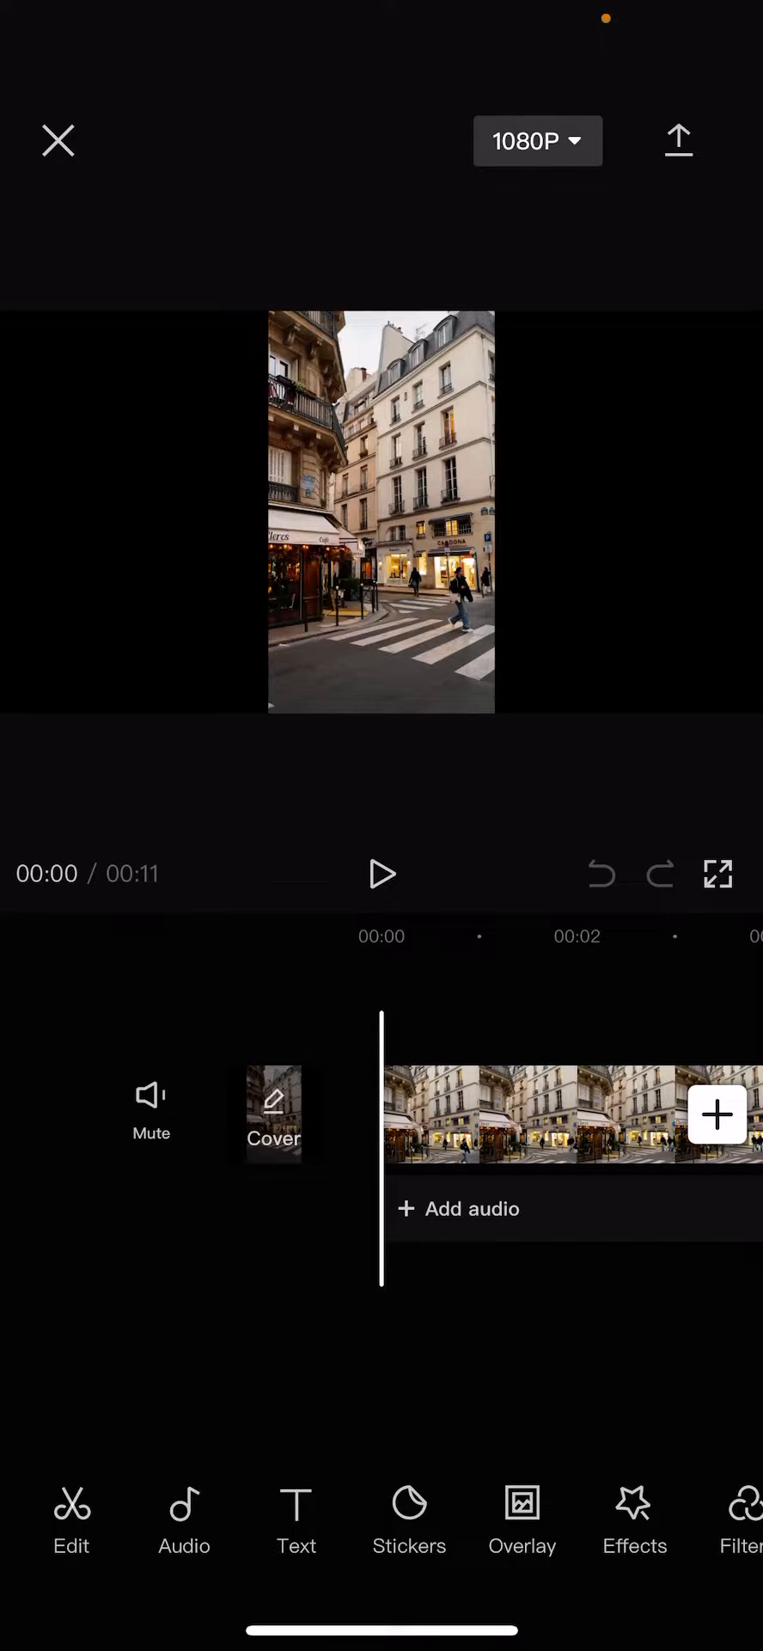
Select the Paris street clip and choose Exposure in its Adjust settings
click(569, 1114)
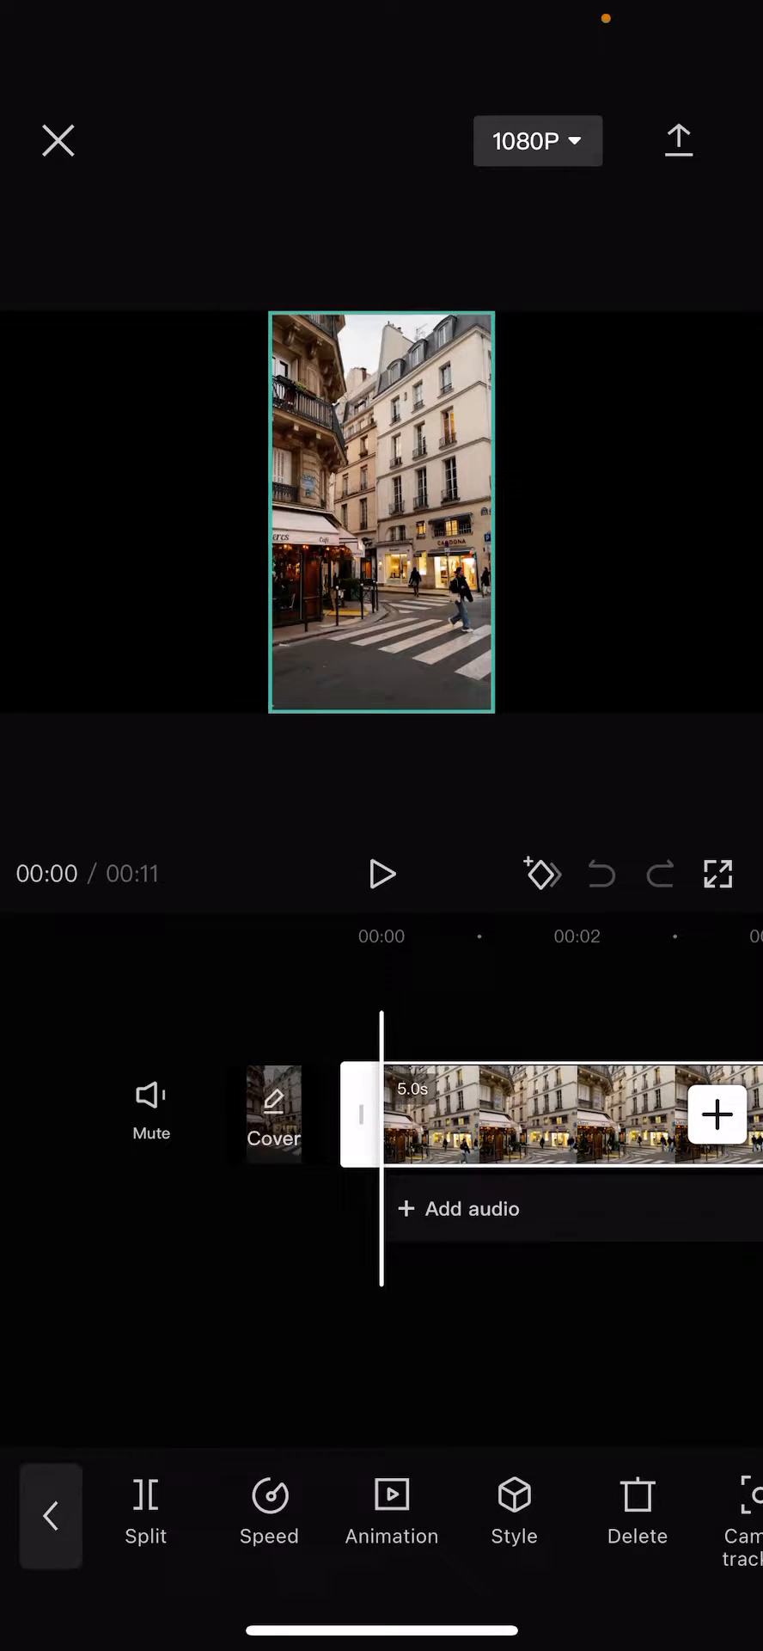
scroll(left, 3)
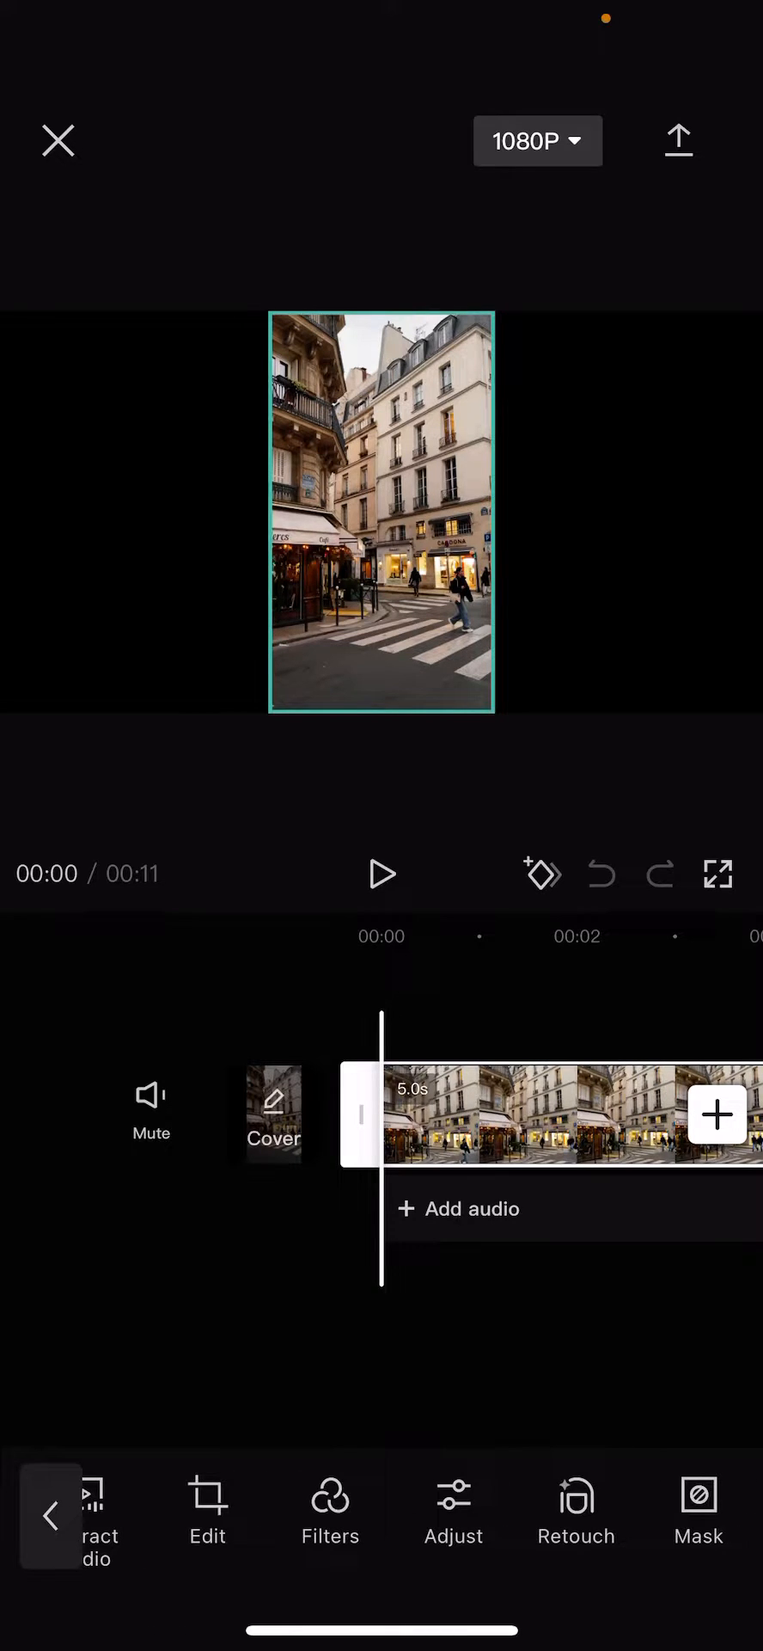
click(452, 1505)
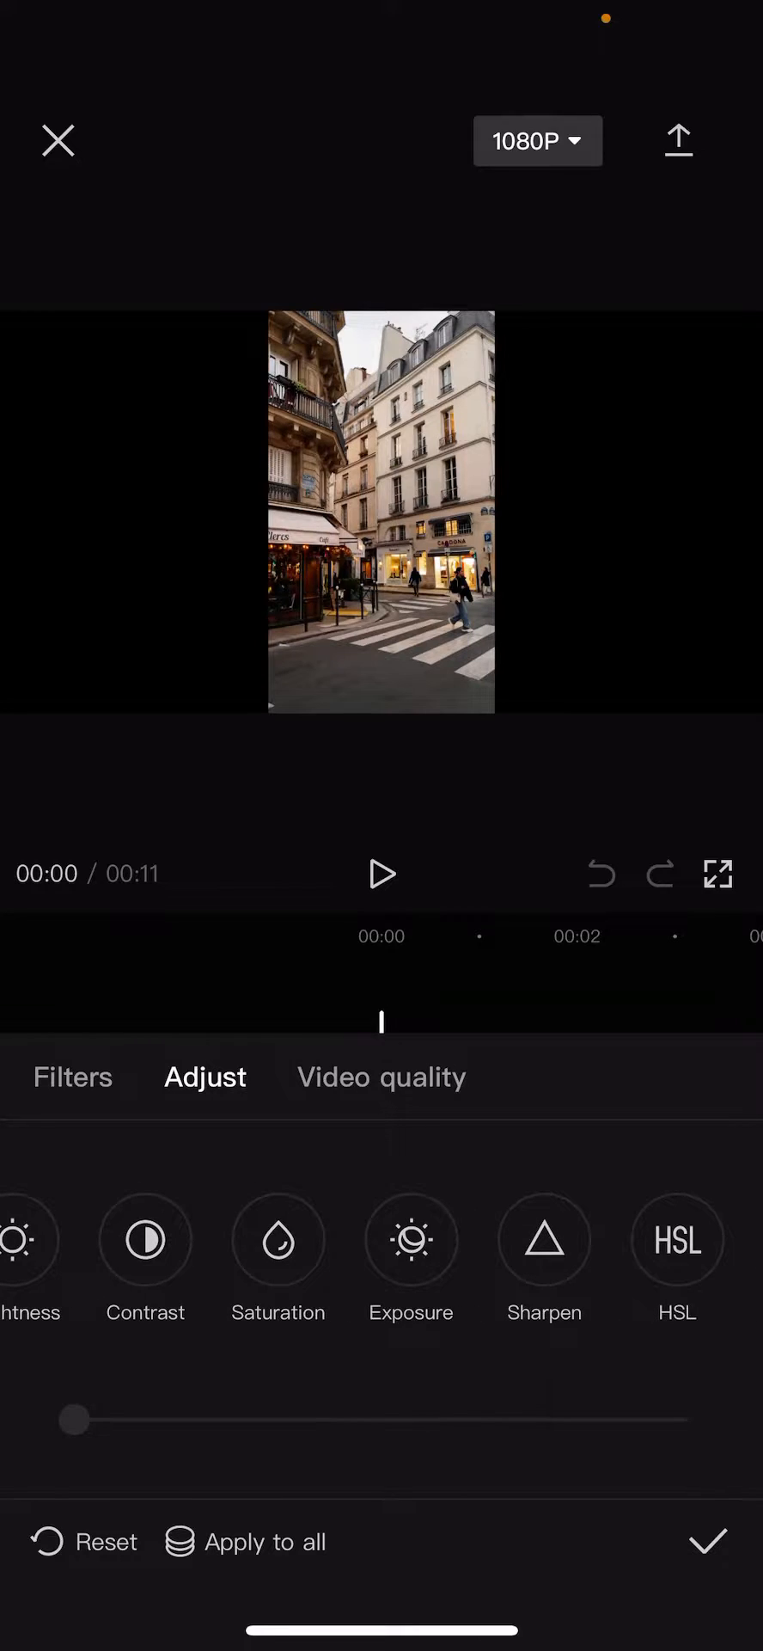
click(411, 1239)
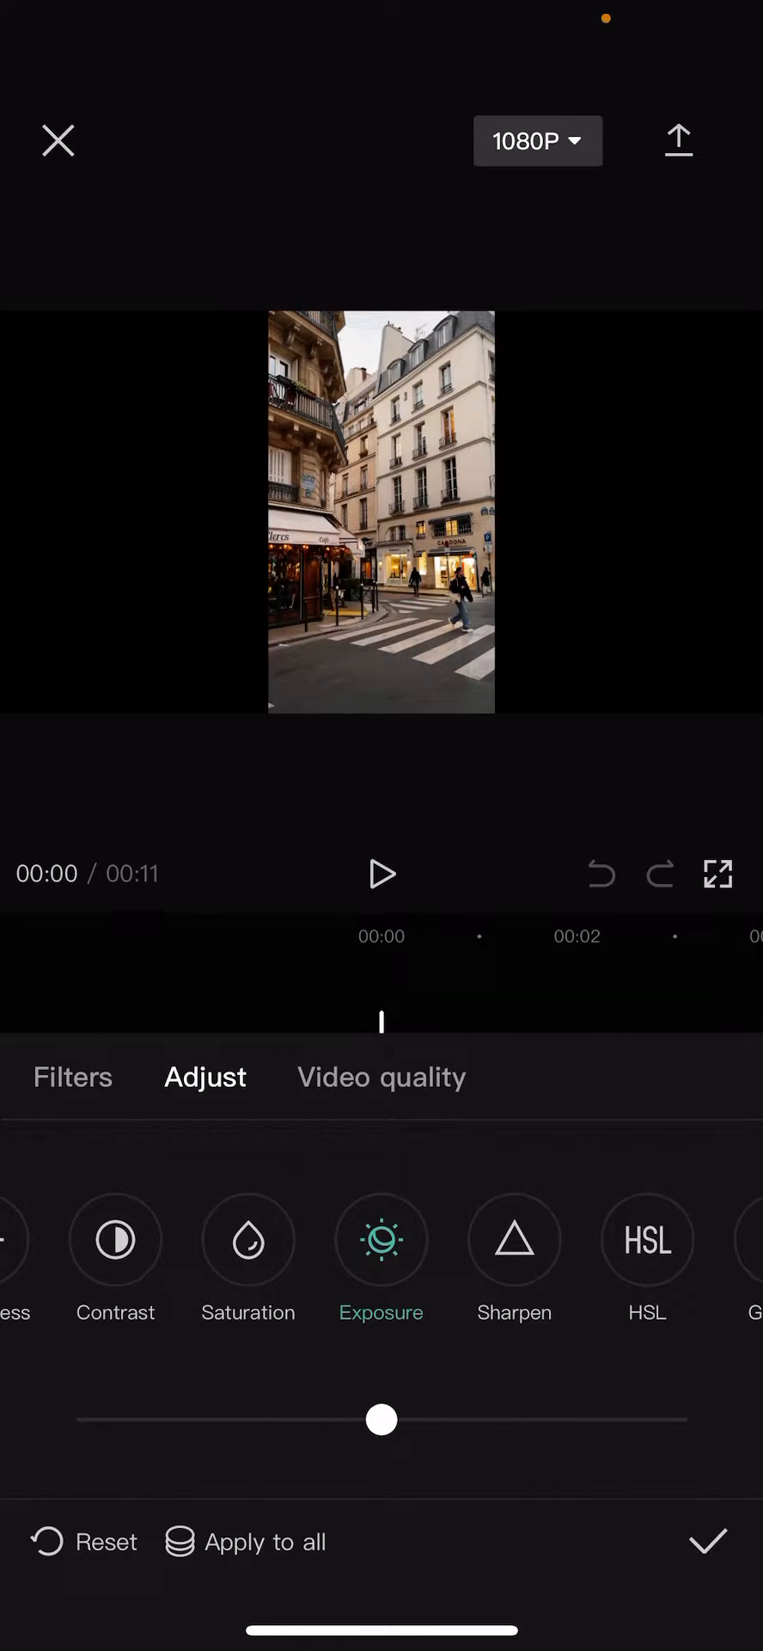
Drag Exposure down to -29, then -50, then return it to neutral
drag(382, 1418, 202, 1418)
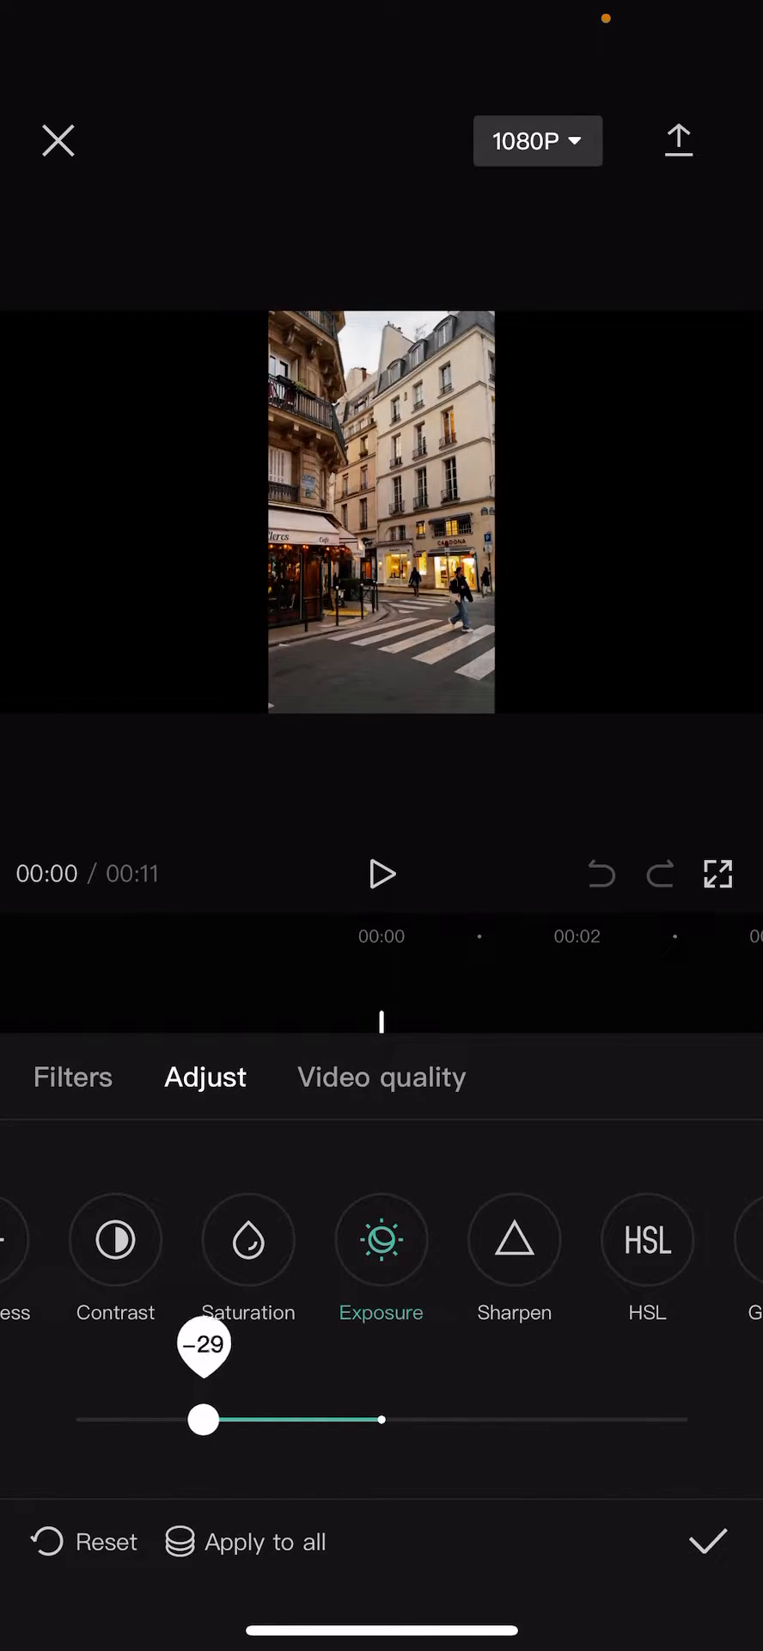
drag(203, 1418, 69, 1419)
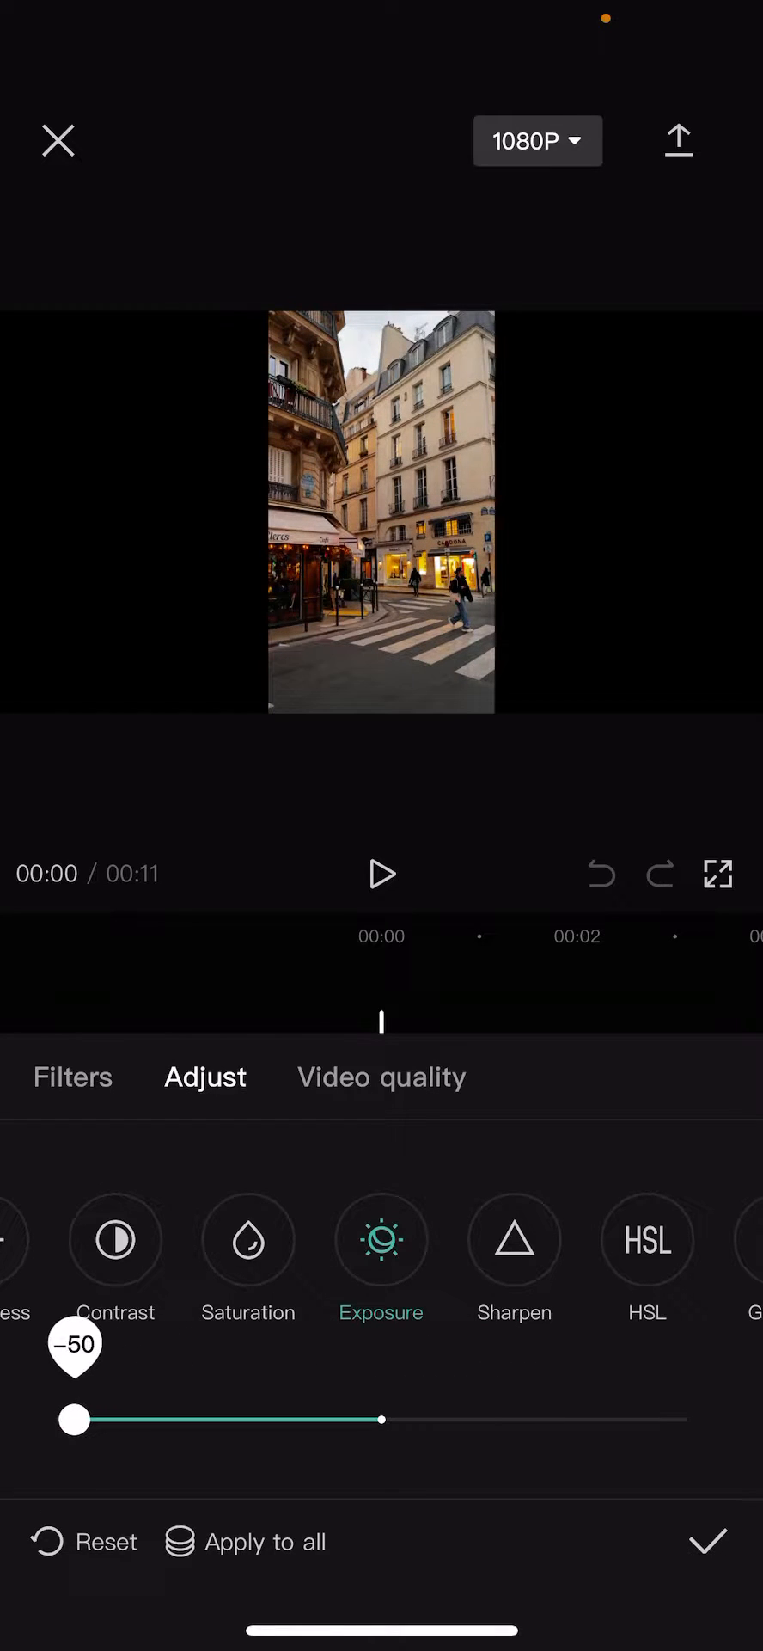
drag(72, 1418, 363, 1418)
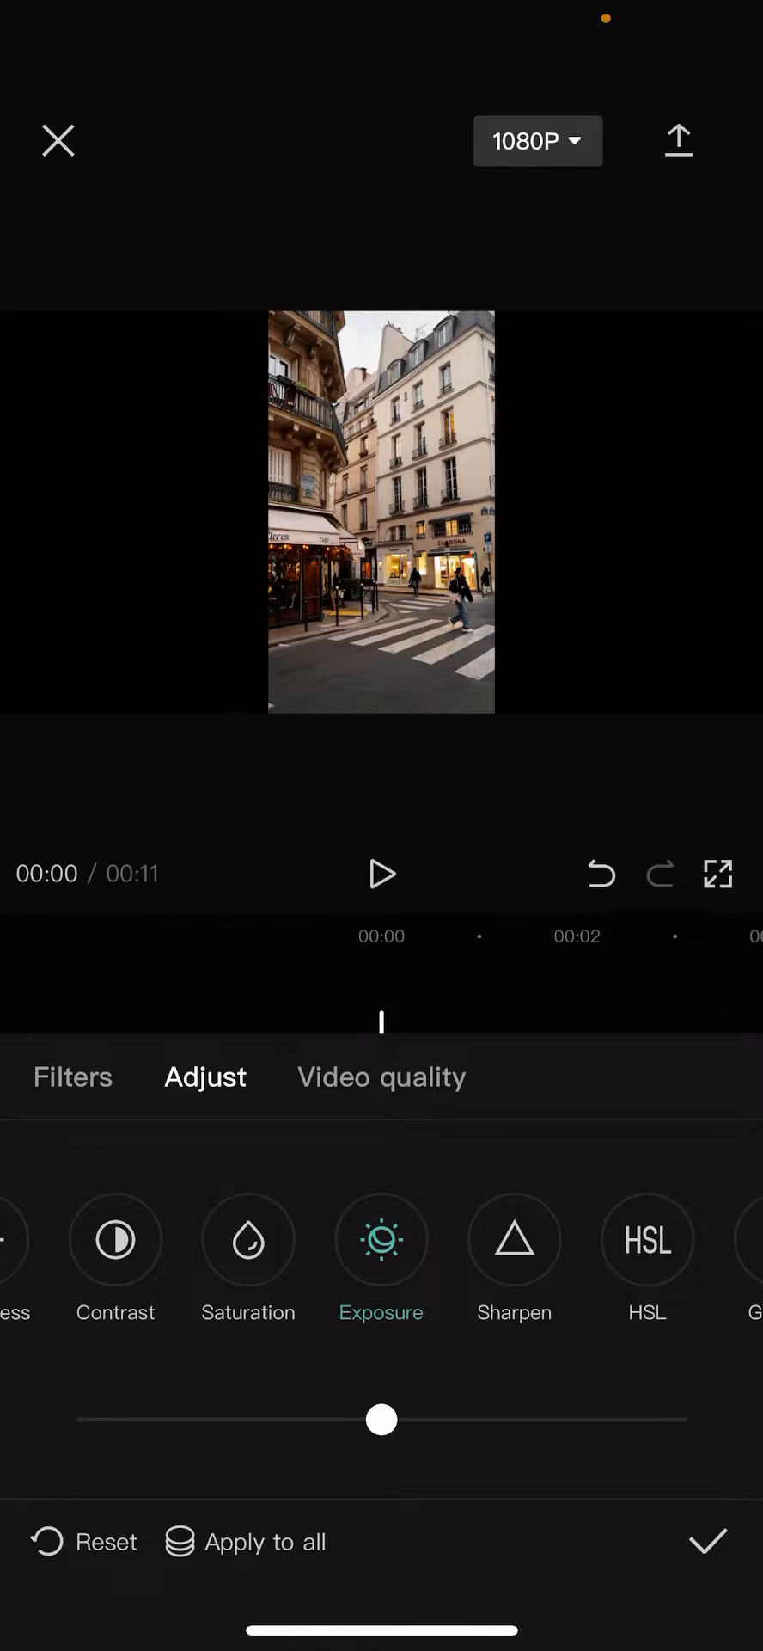
Reset all adjustments on the Paris clip and apply the settings to every clip
click(103, 1541)
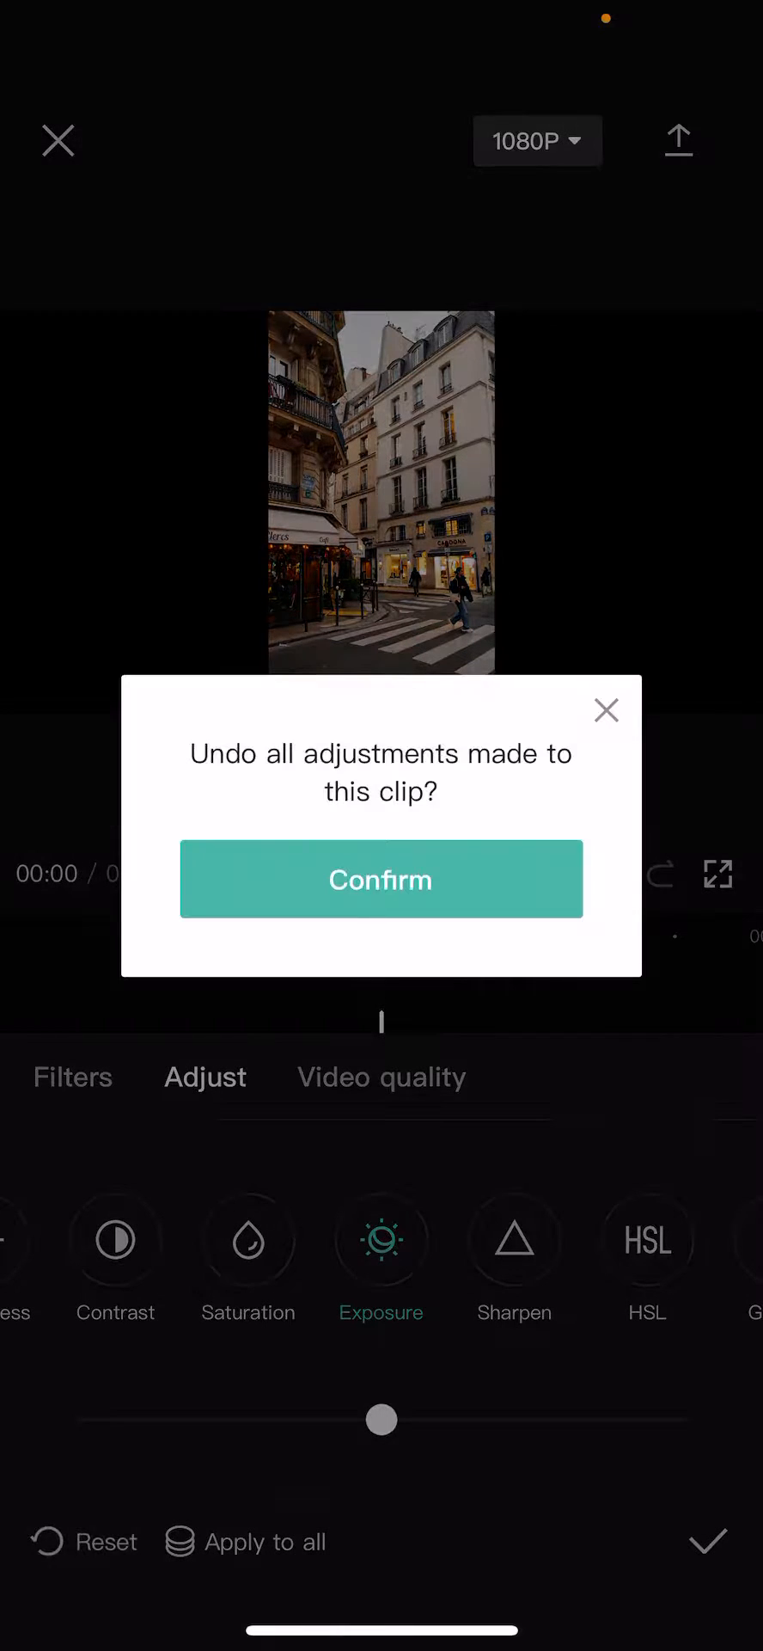
click(380, 878)
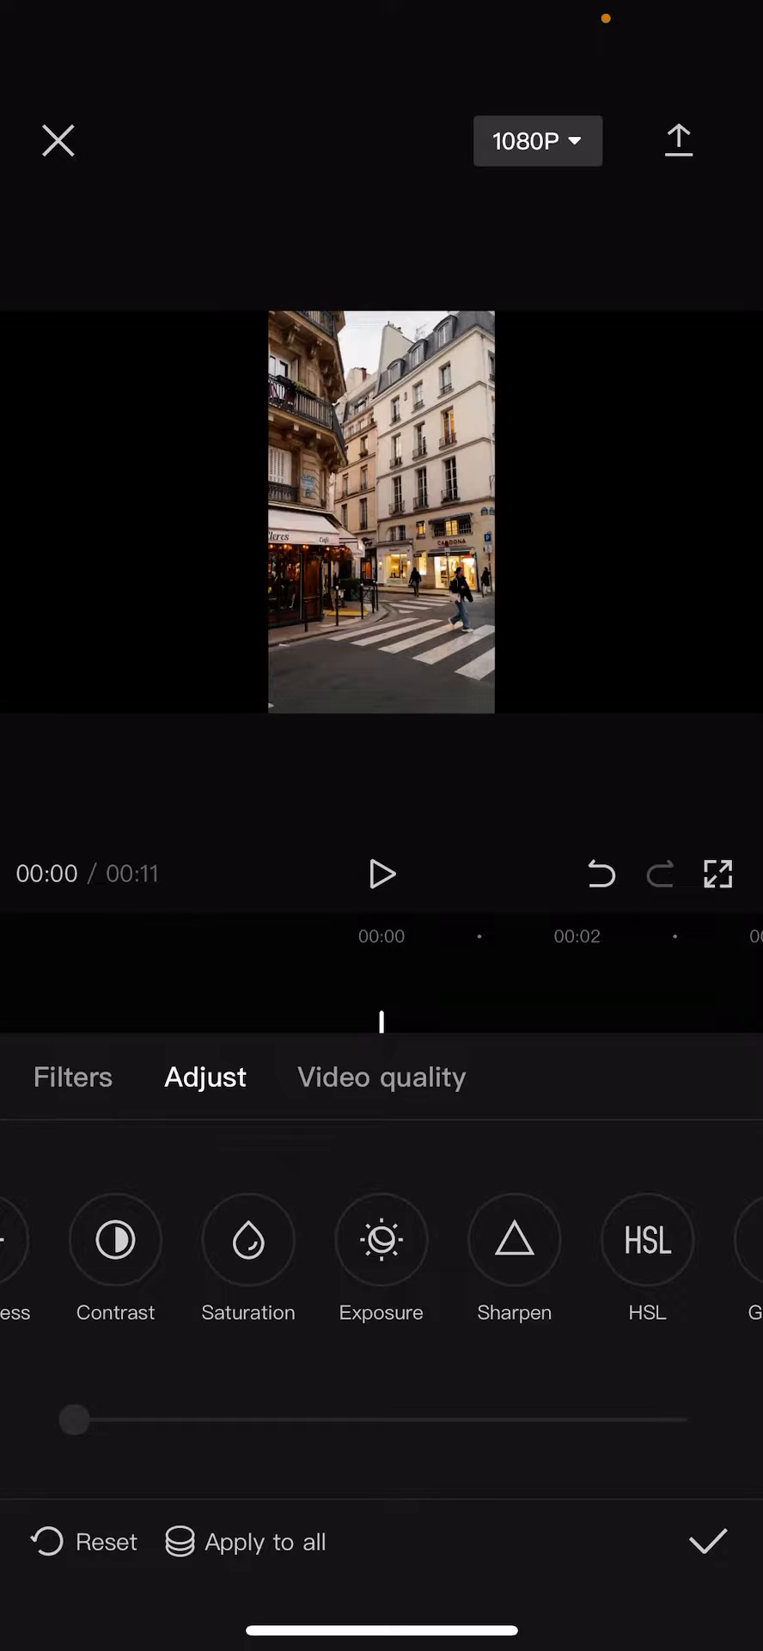
click(248, 1540)
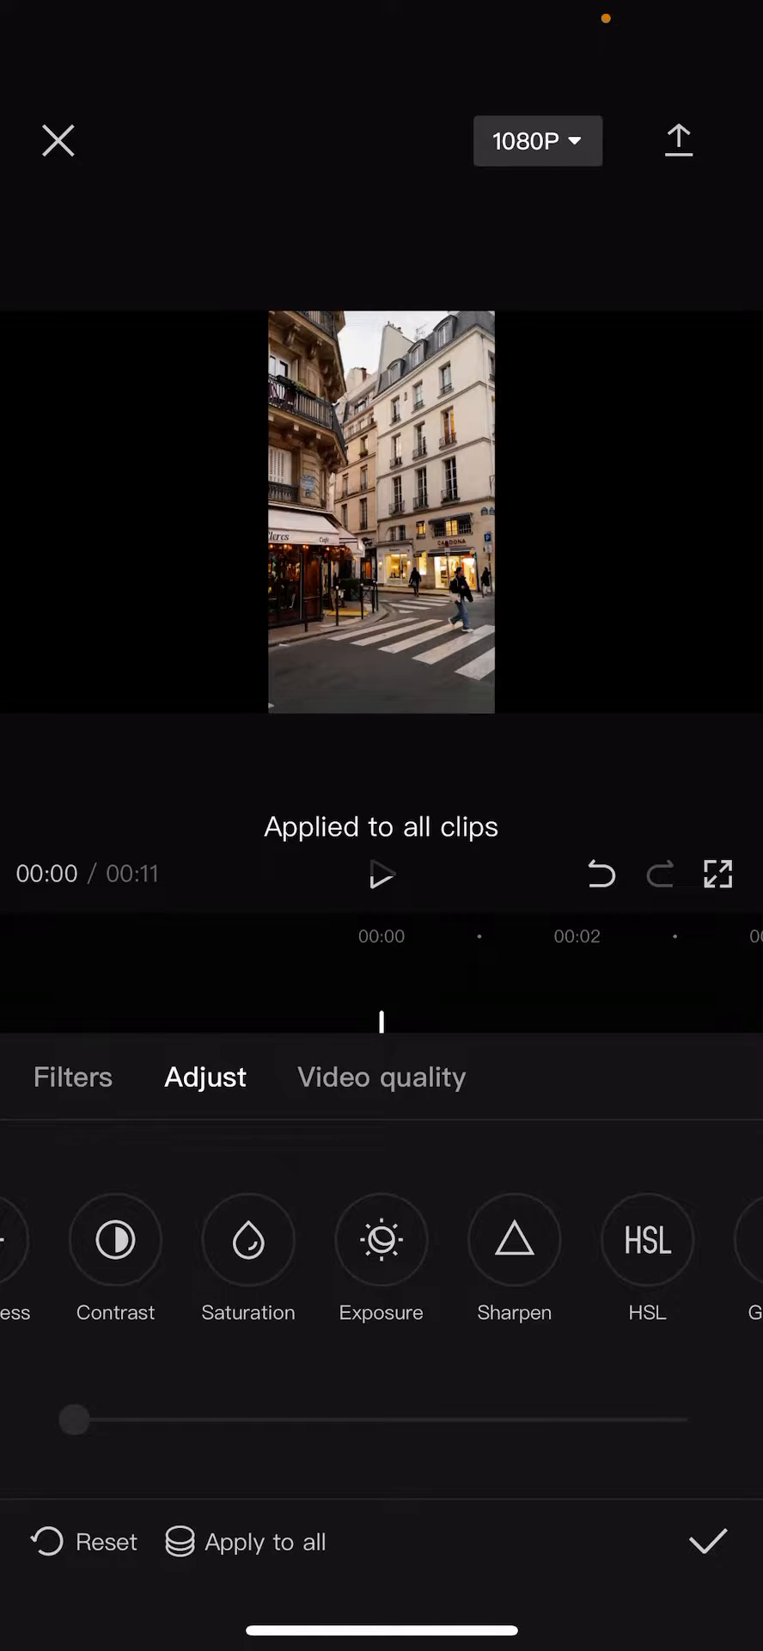